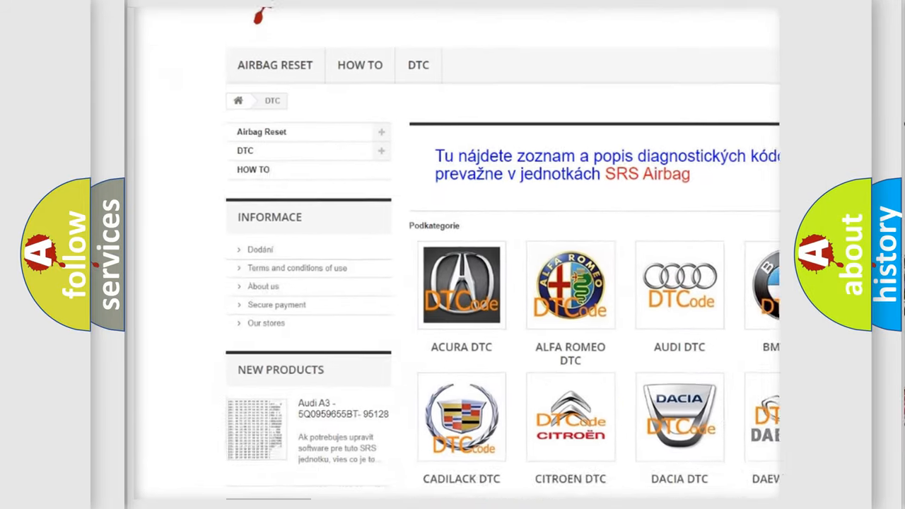
Step: Scroll past the manufacturer logos to the list of B-series trouble codes
scroll("down", 3)
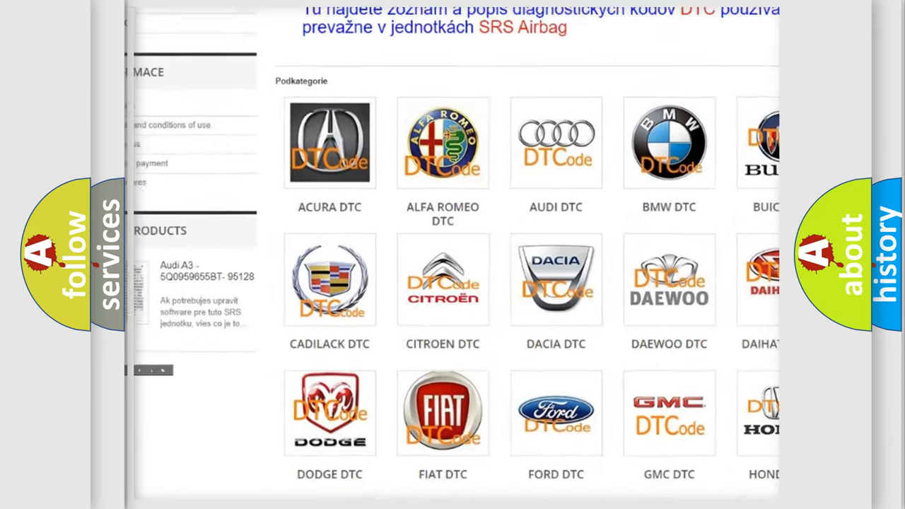
scroll("down", 3)
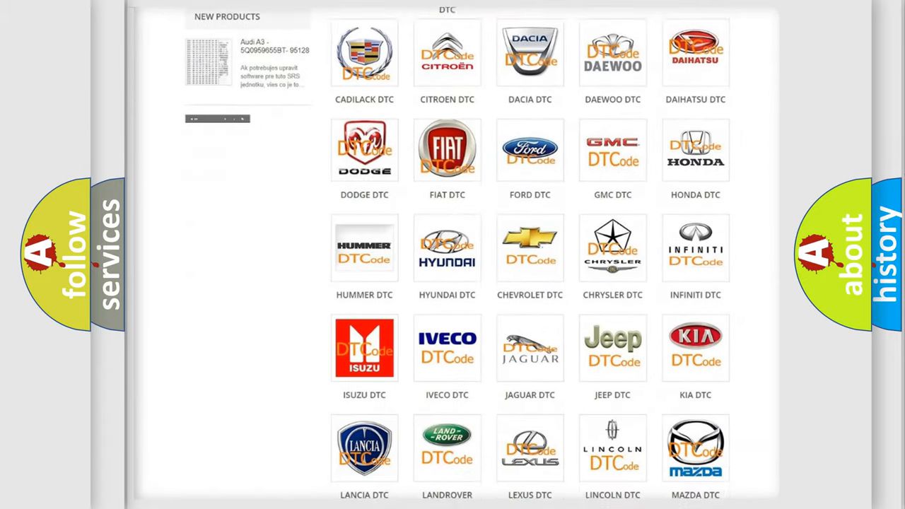
scroll("down", 3)
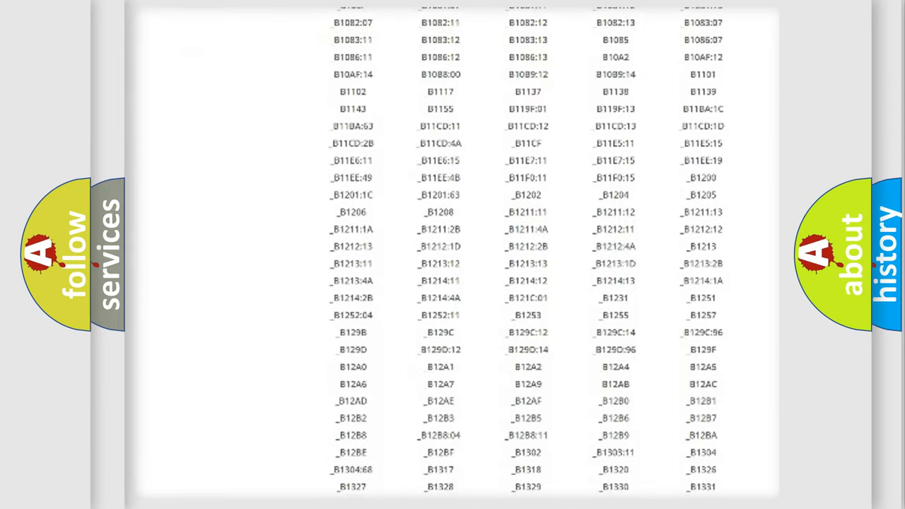
scroll("down", 3)
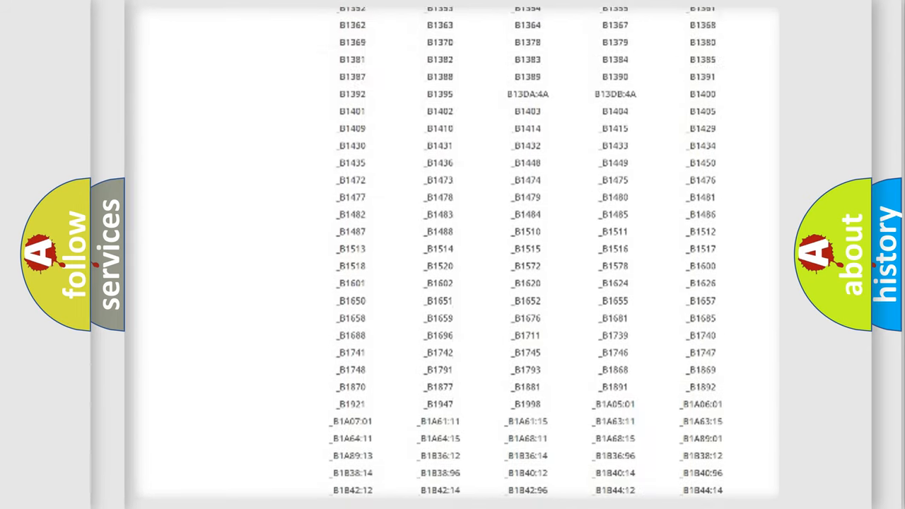
scroll("up", 3)
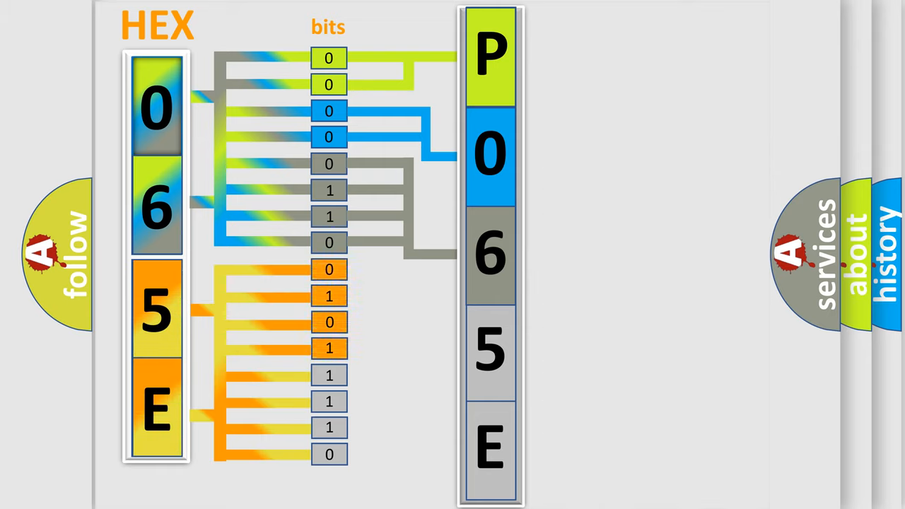
Step: Advance the animation so hex 065E builds into bits and maps to P065E
left_click(490, 350)
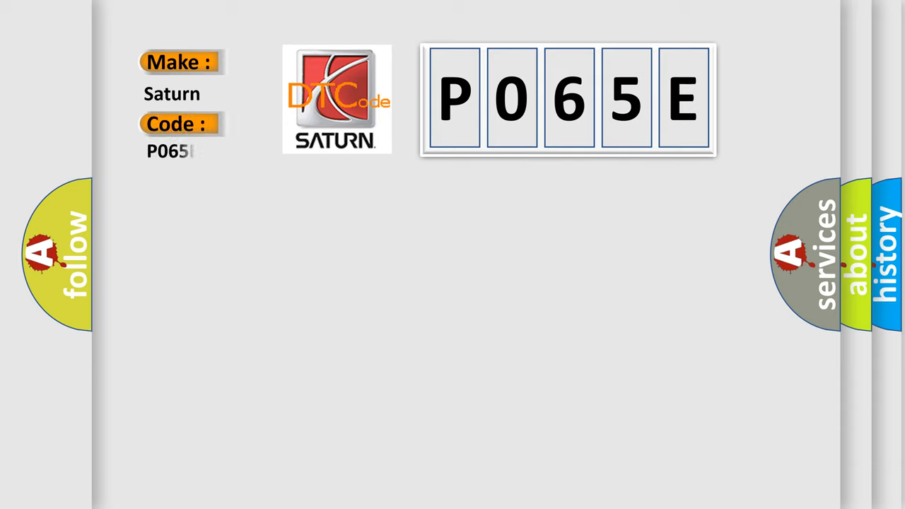
Step: Type 'E' to complete the Code field as P065E beside make Saturn
type("E")
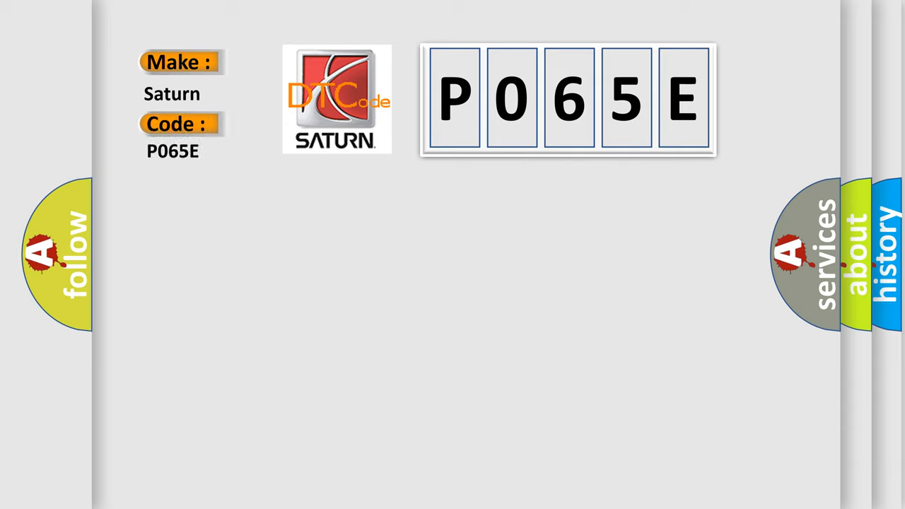